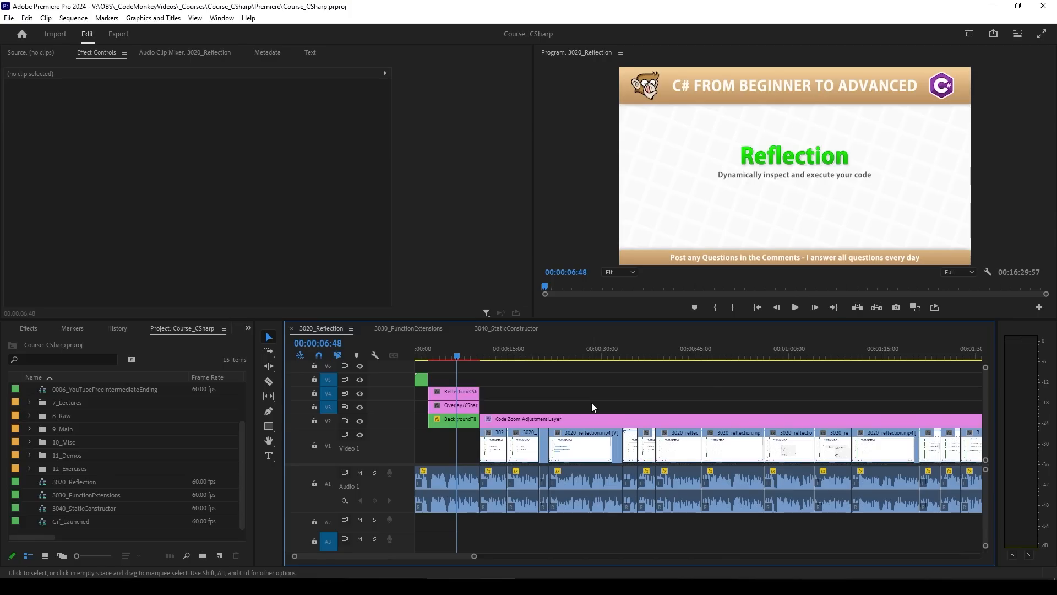
Step: Switch the timeline to the FunctionExtensions and then StaticConstructor lecture sequences
{"action": "left_click", "coordinate": [407, 328]}
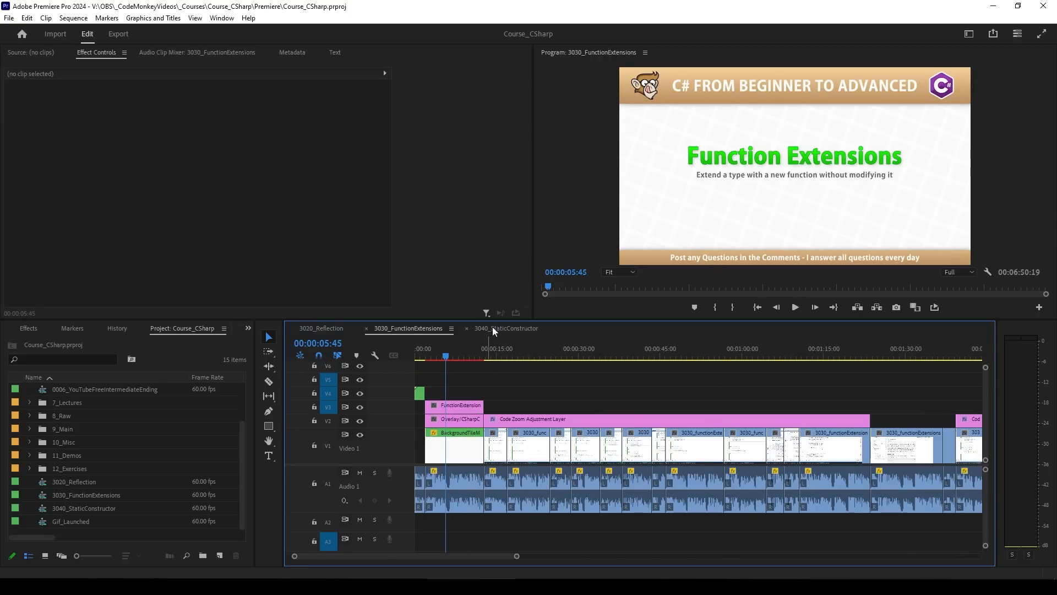
{"action": "left_click", "coordinate": [505, 329]}
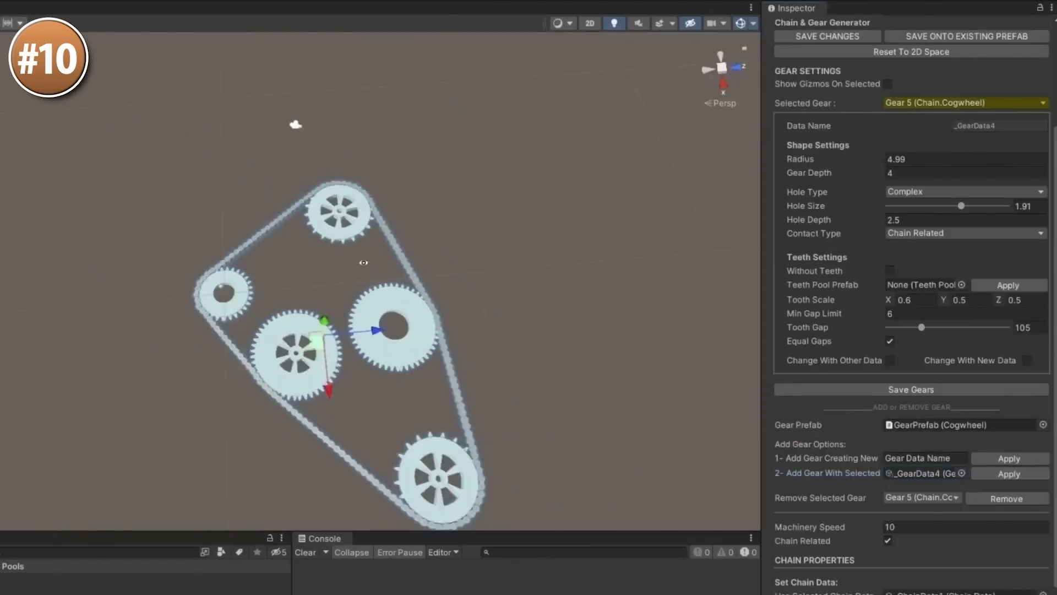
Step: Drag a gear to reshape the chain, then remove the selected gear in the Inspector
{"action": "left_click_drag", "start_coordinate": [931, 327], "coordinate": [902, 475]}
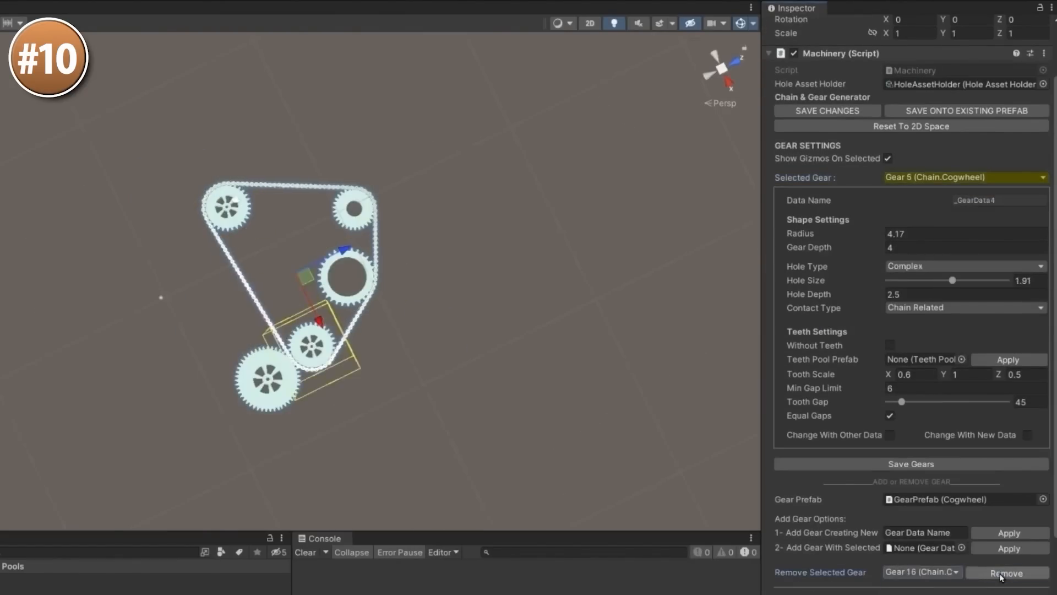
{"action": "left_click", "coordinate": [964, 340]}
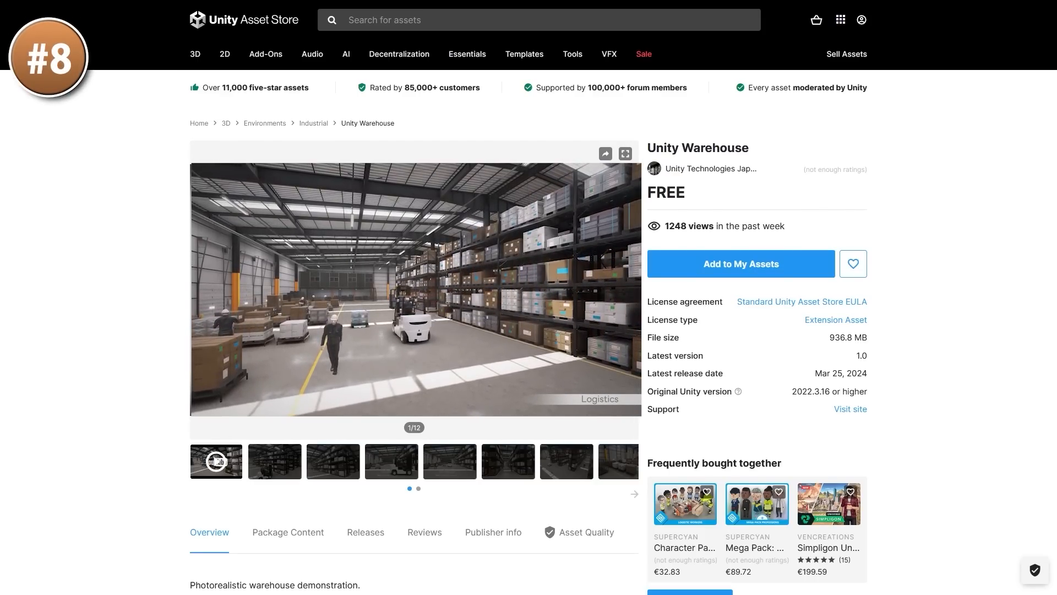
Step: View the Unity Warehouse asset's photorealistic warehouse preview image
{"action": "left_click", "coordinate": [623, 153]}
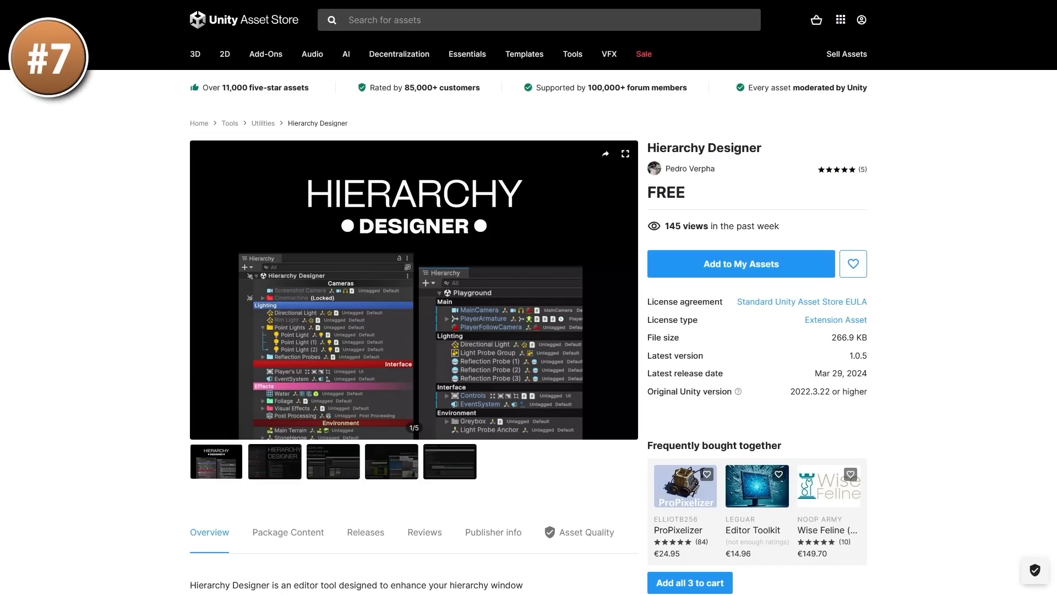
Step: View the Hierarchy Designer screenshots full-size, stepping to the hierarchy tools and shortcuts image
{"action": "left_click", "coordinate": [414, 292]}
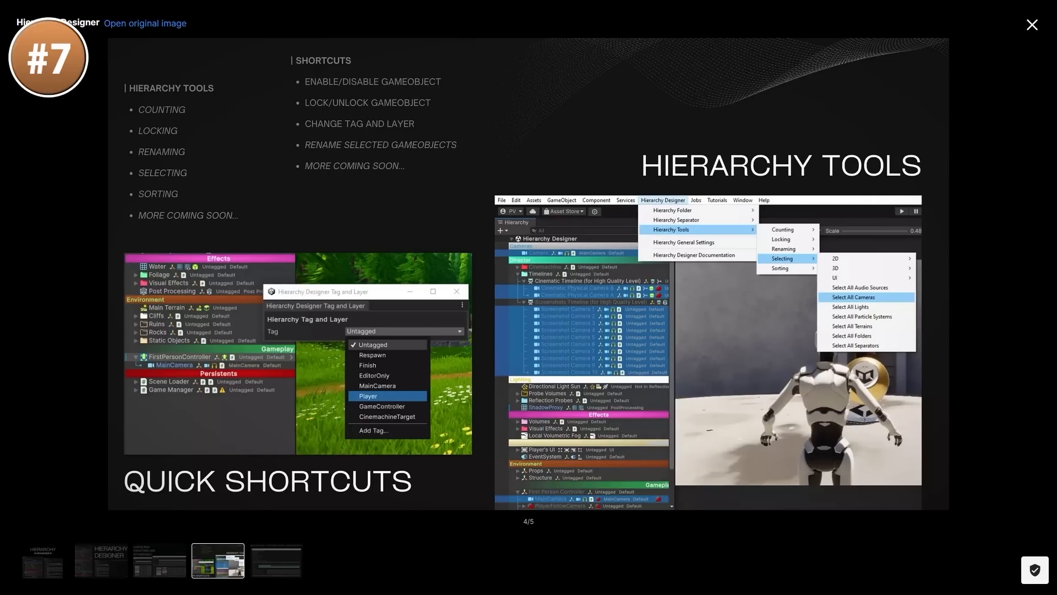
{"action": "left_click", "coordinate": [275, 560]}
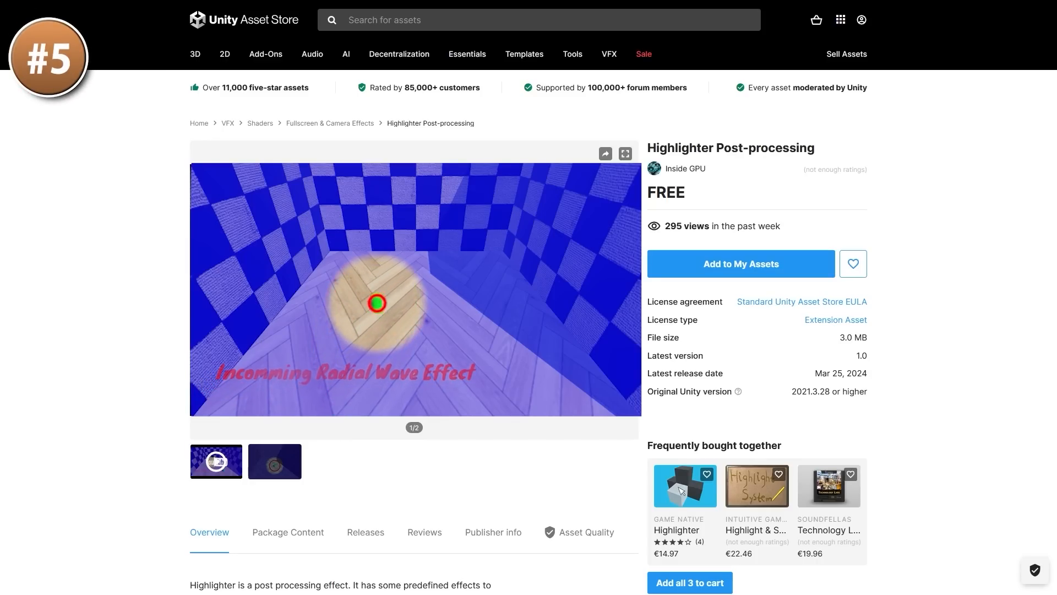
Step: View the Highlighter Post-processing radial wave effect preview
{"action": "left_click", "coordinate": [625, 155]}
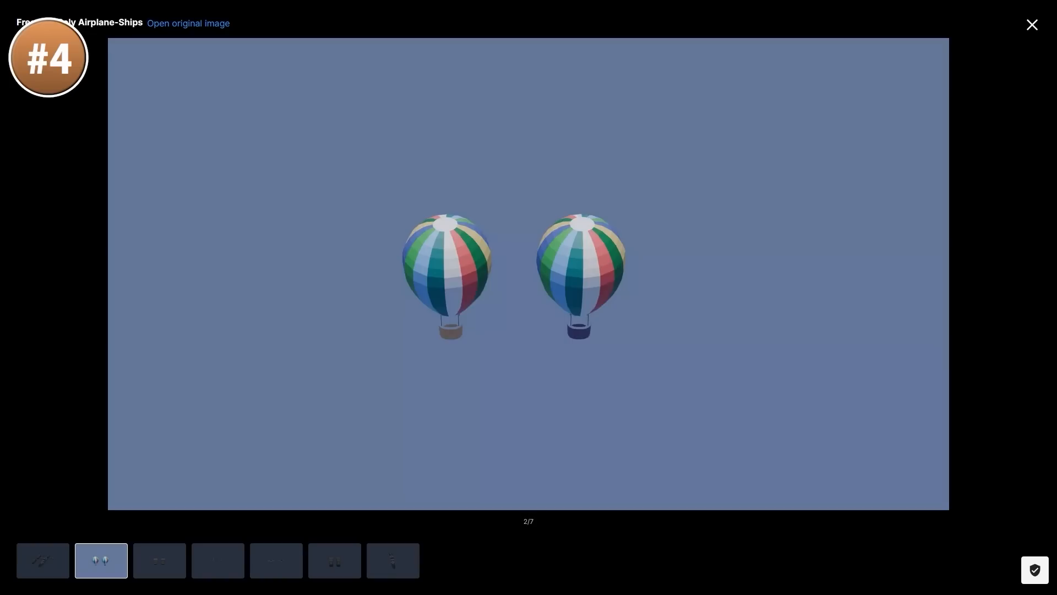
Step: Browse the previews of sailing boats, helicopters, propeller planes, sailing ships and the warship, then back
{"action": "left_click", "coordinate": [158, 561]}
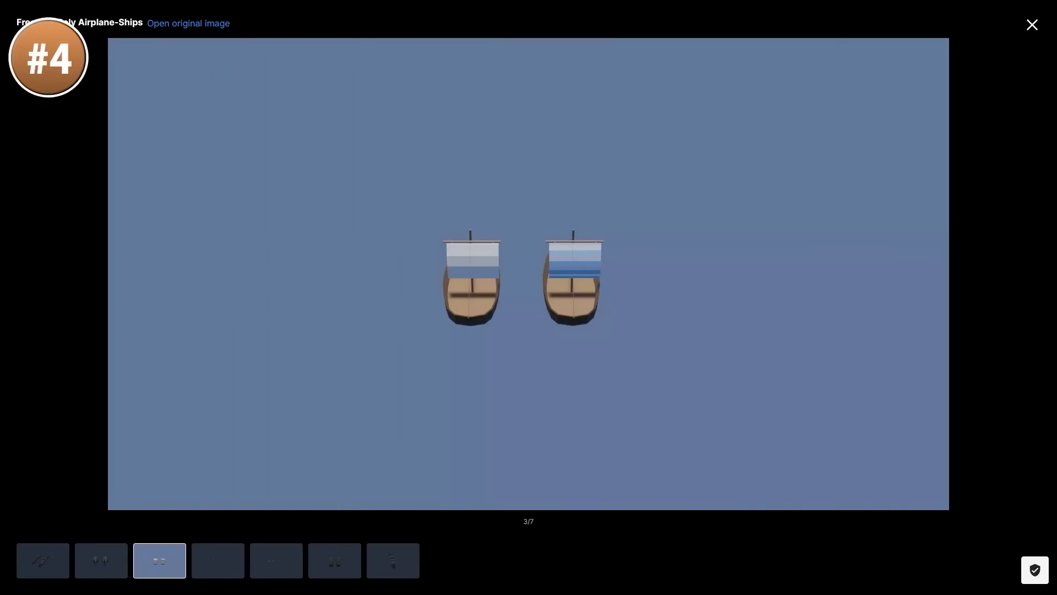
{"action": "left_click", "coordinate": [217, 561]}
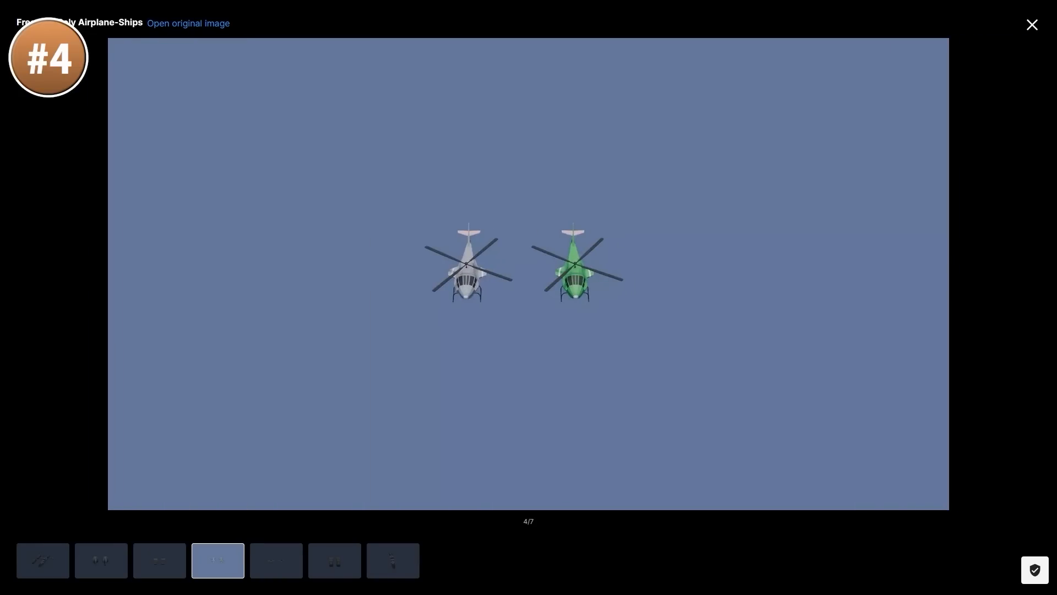
{"action": "left_click", "coordinate": [275, 561]}
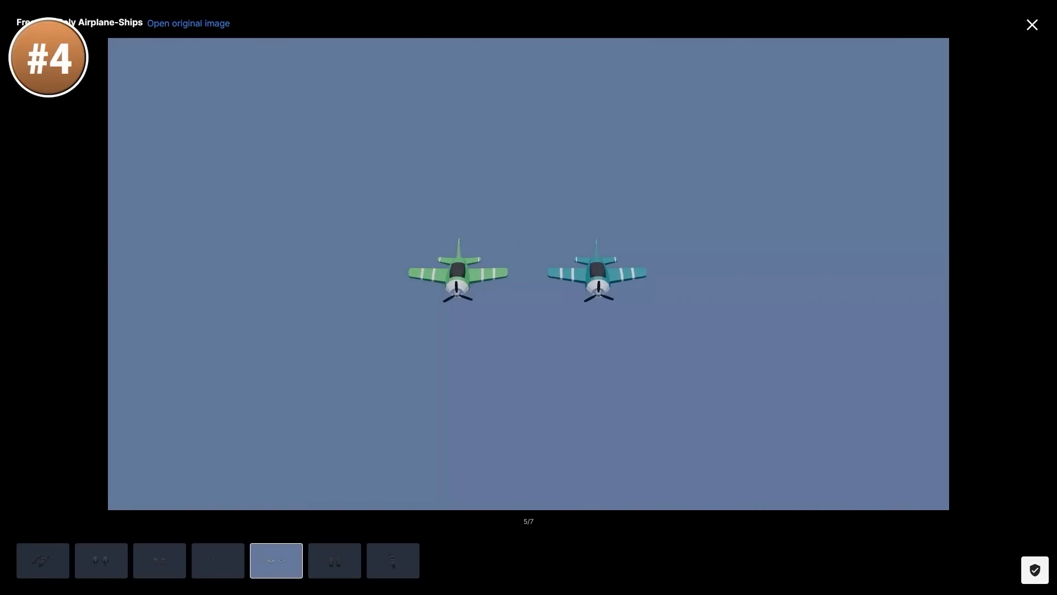
{"action": "left_click", "coordinate": [334, 561]}
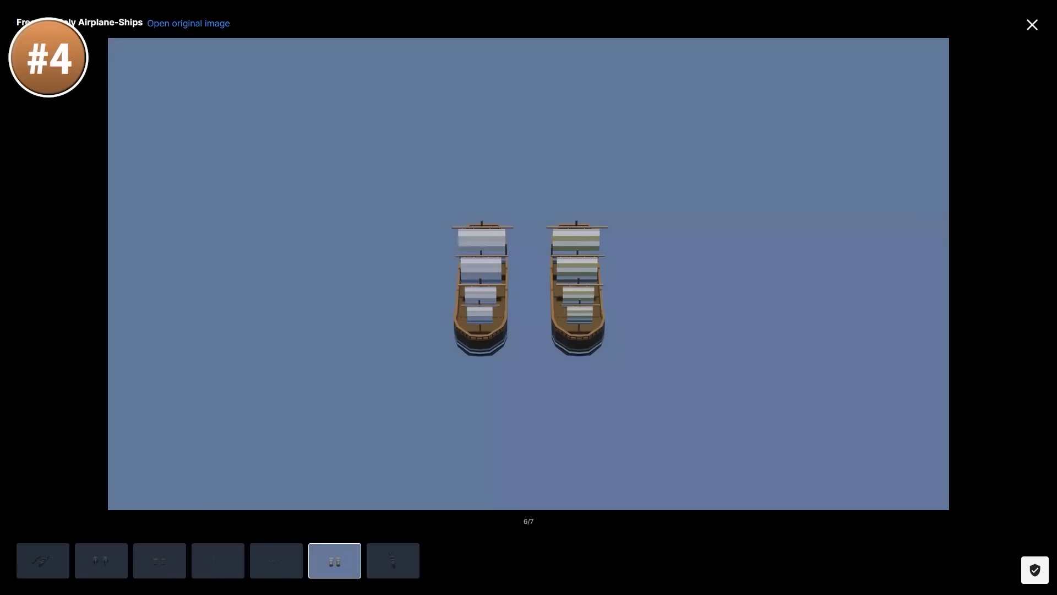
{"action": "left_click", "coordinate": [392, 561]}
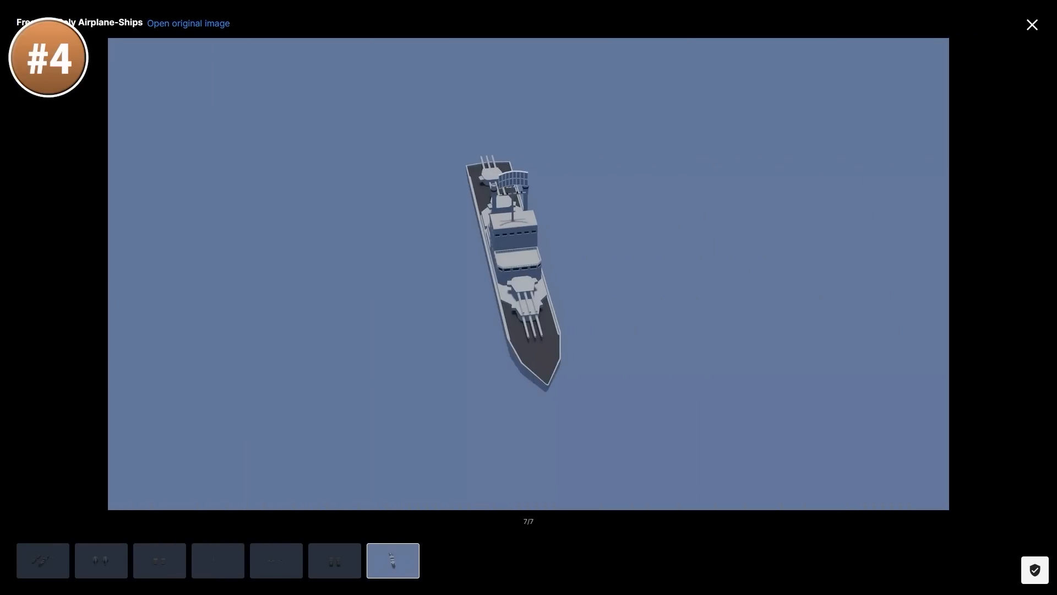
{"action": "left_click", "coordinate": [334, 561]}
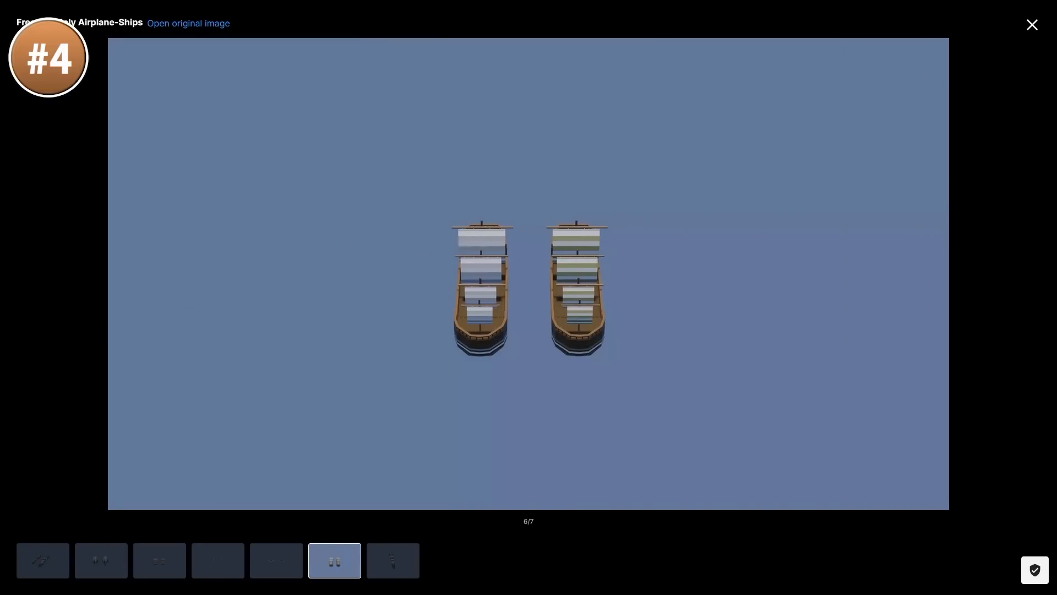
{"action": "left_click", "coordinate": [276, 559]}
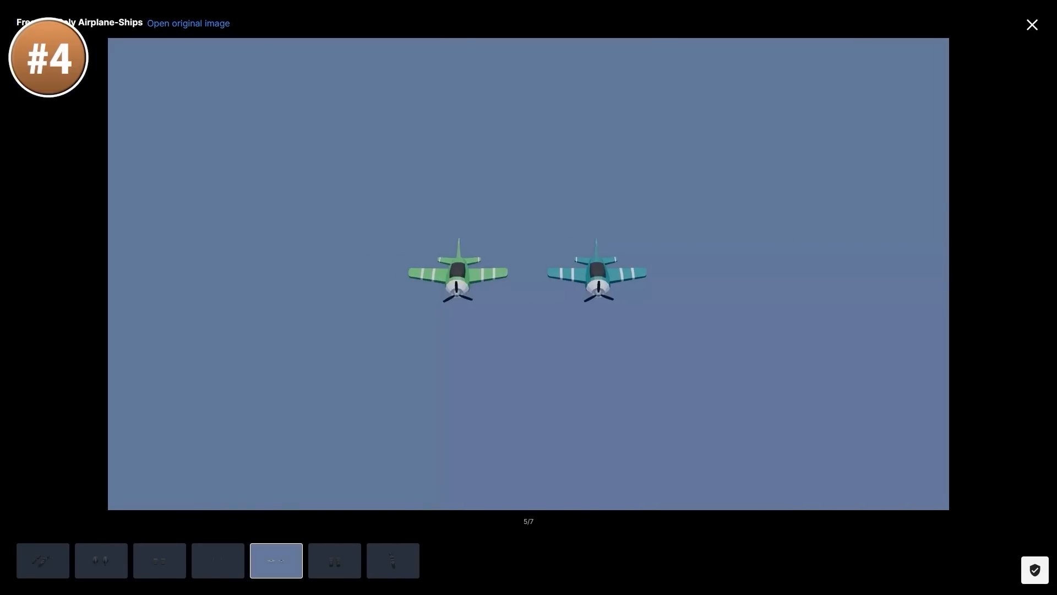
{"action": "left_click", "coordinate": [217, 560]}
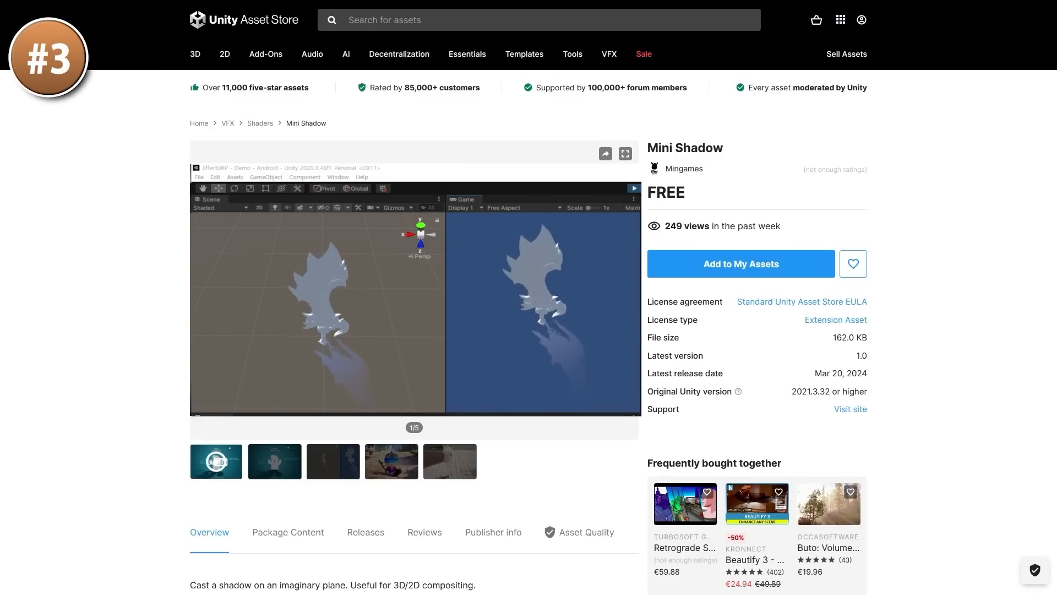
Step: Enlarge the Mini Shadow asset's preview image
{"action": "left_click", "coordinate": [624, 154]}
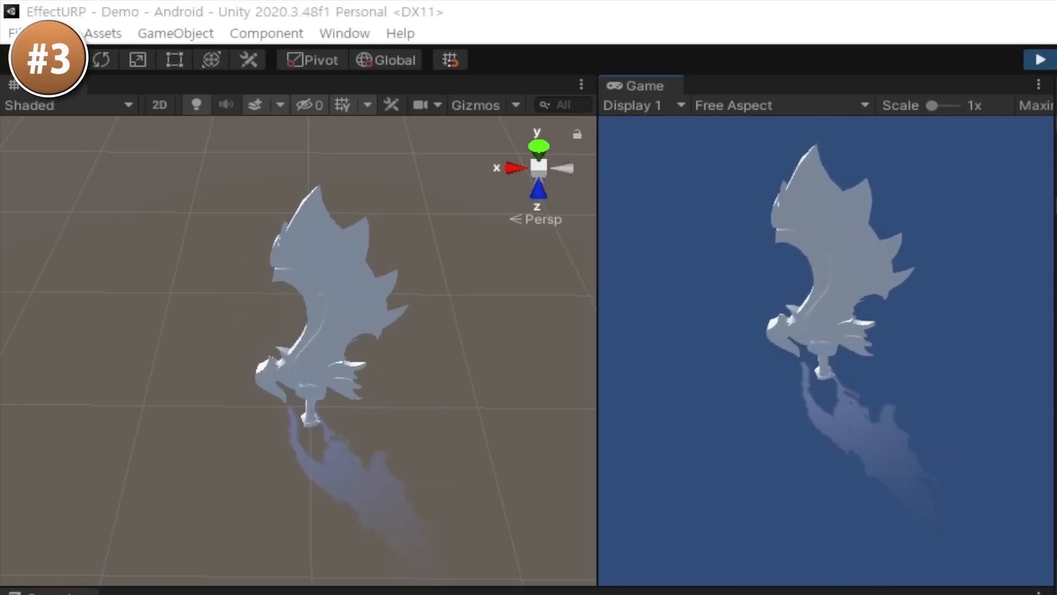